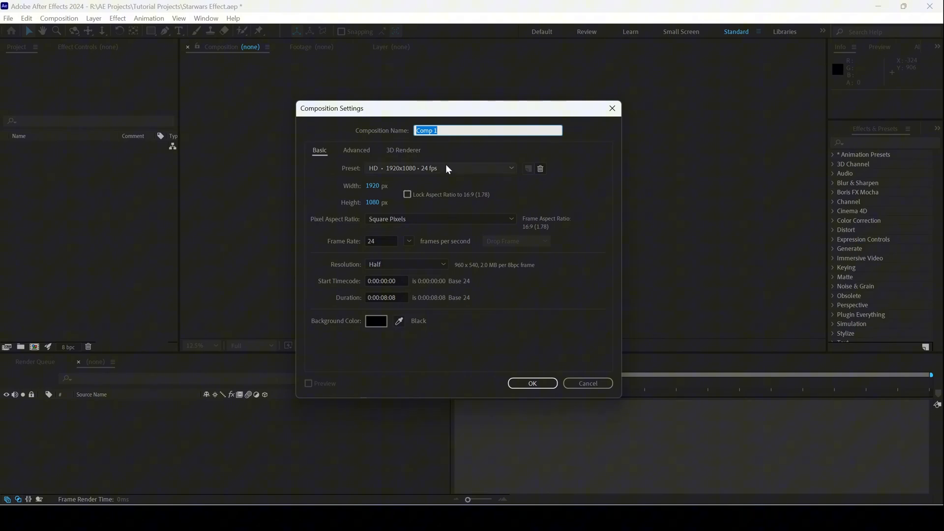
# Name the new 1920×1080, 24 fps composition 'Starwars' and create it.
pyautogui.write('Starwars')
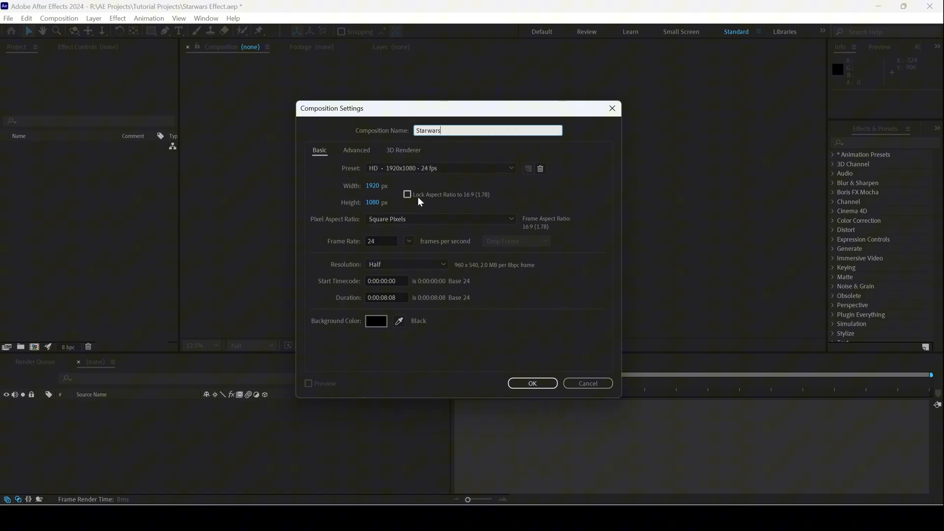
pyautogui.click(532, 384)
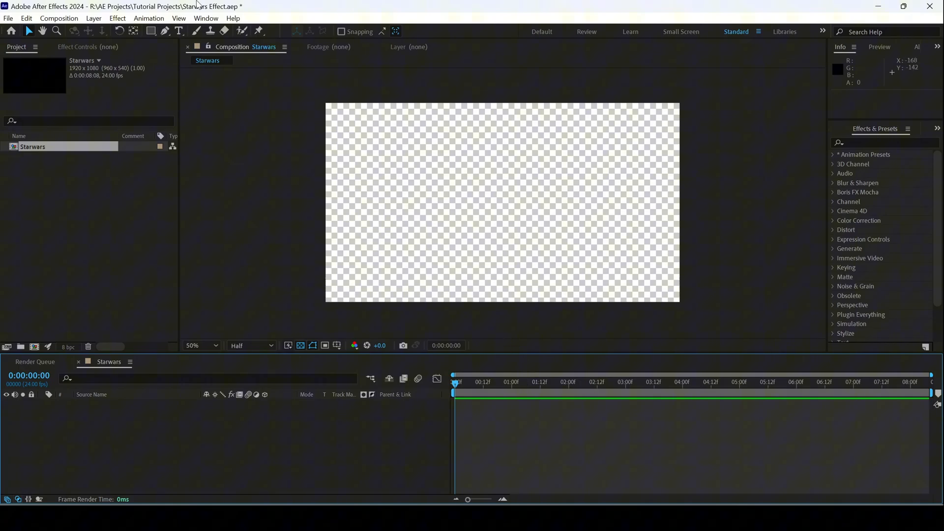
# Add a full-frame solid named 'Background' with black (000000) colour.
pyautogui.click(93, 18)
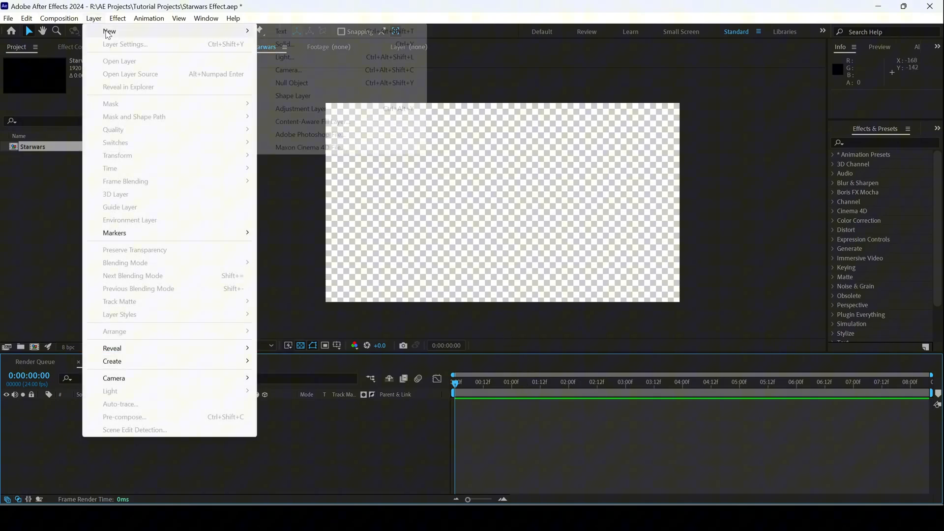
pyautogui.click(283, 44)
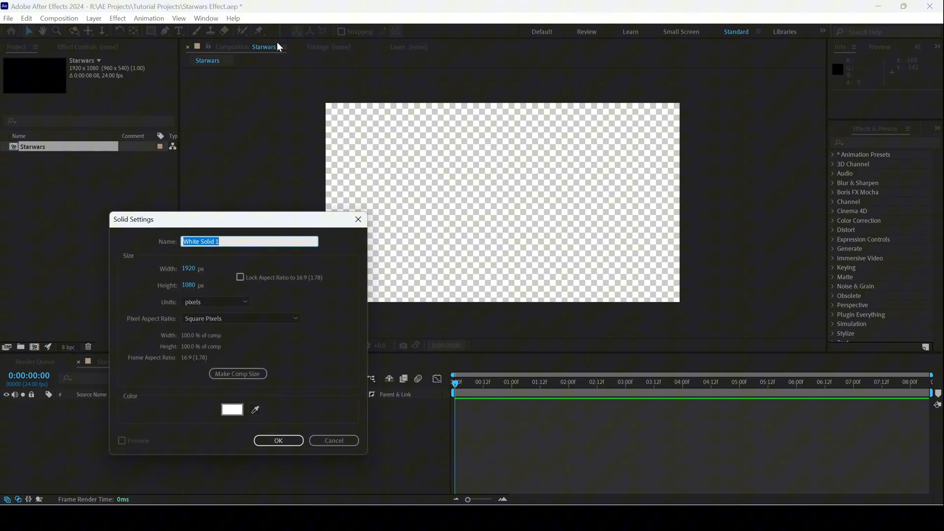
pyautogui.write('Background')
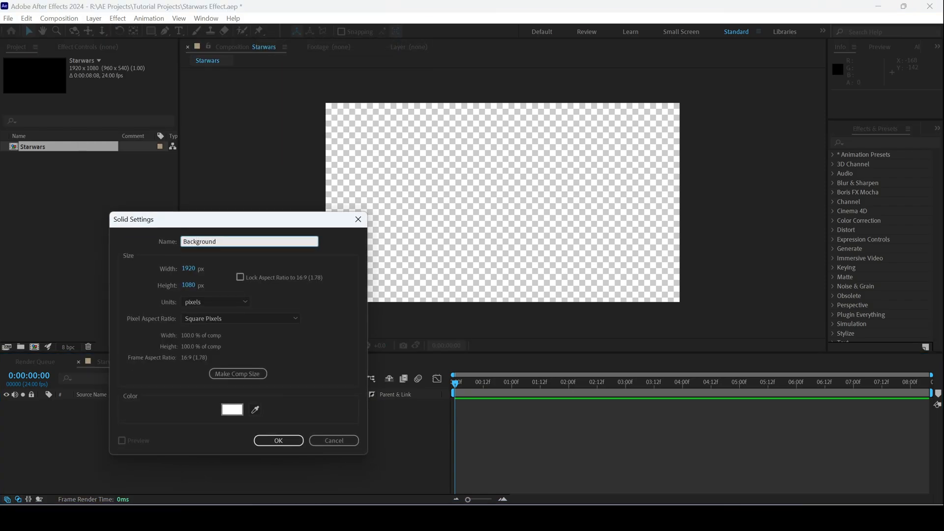
pyautogui.click(231, 410)
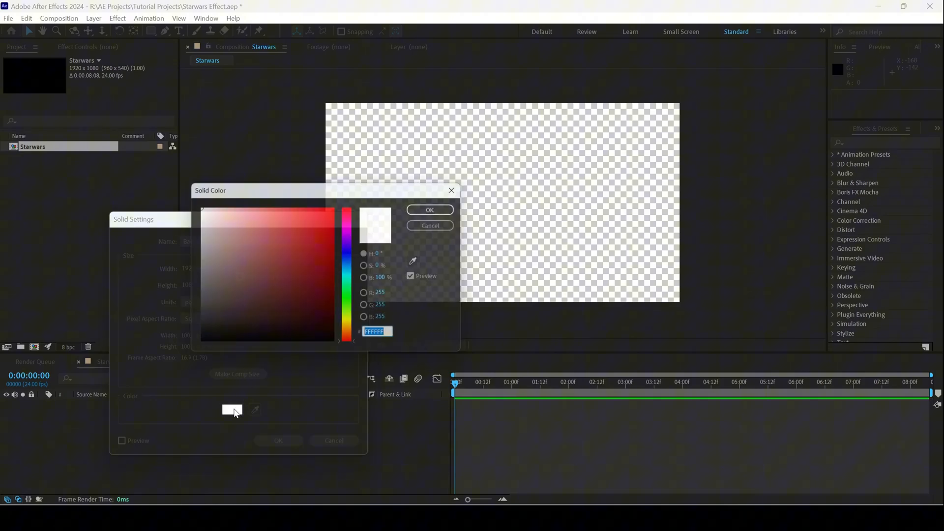
pyautogui.click(203, 342)
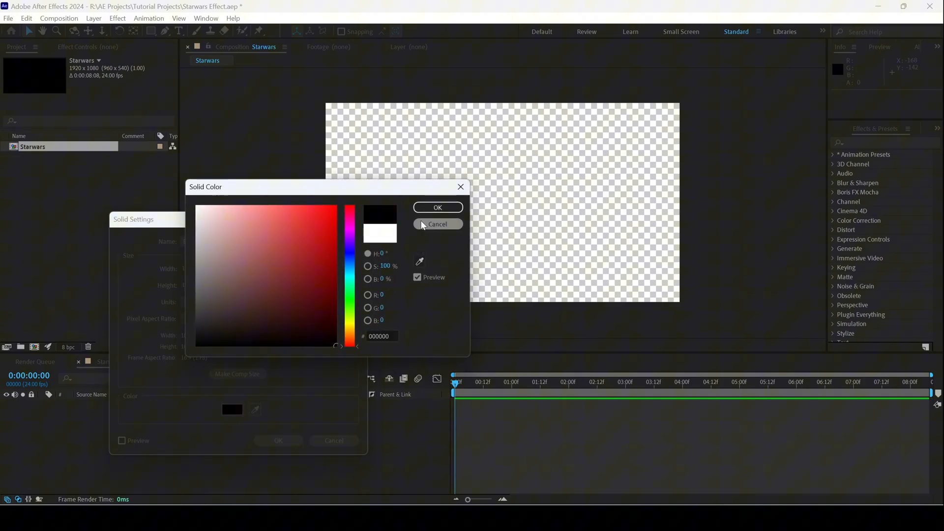
pyautogui.click(438, 207)
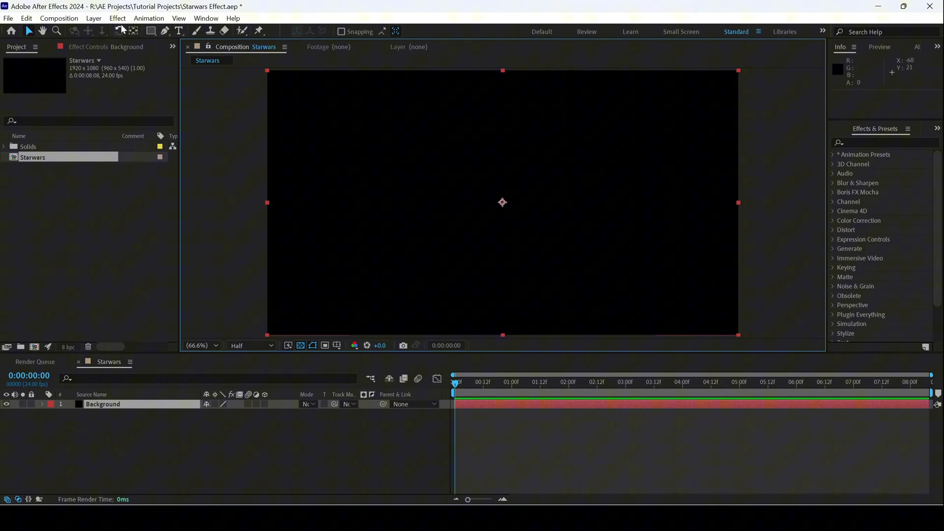
# Add a second full-frame solid coloured white and named 'Stars'.
pyautogui.click(93, 18)
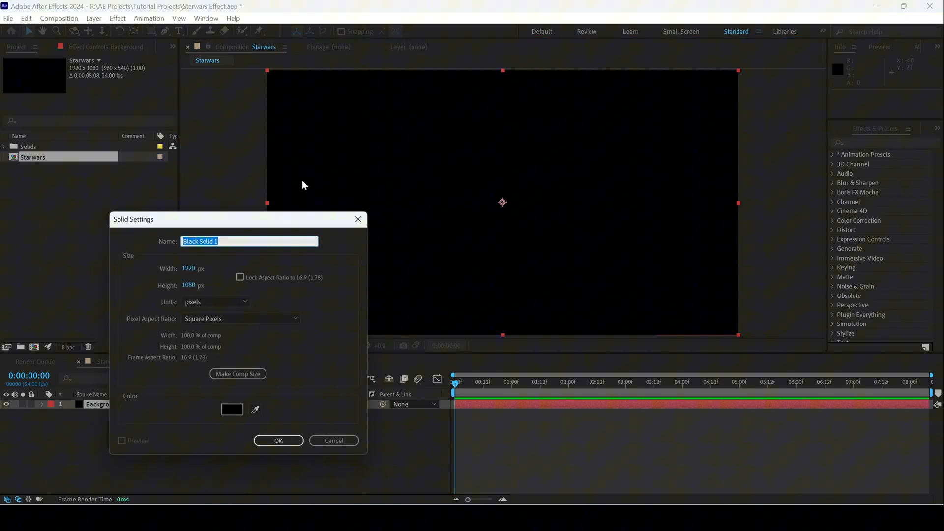
pyautogui.click(232, 410)
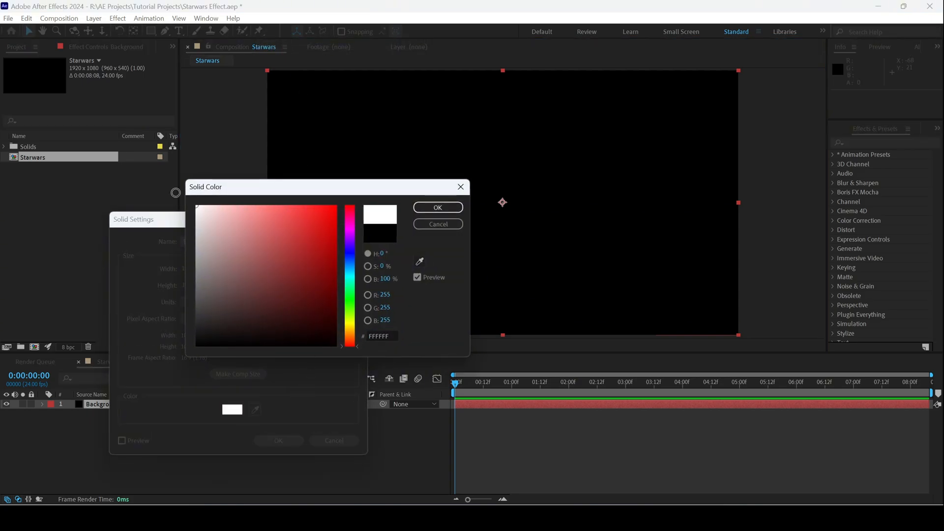
pyautogui.click(437, 207)
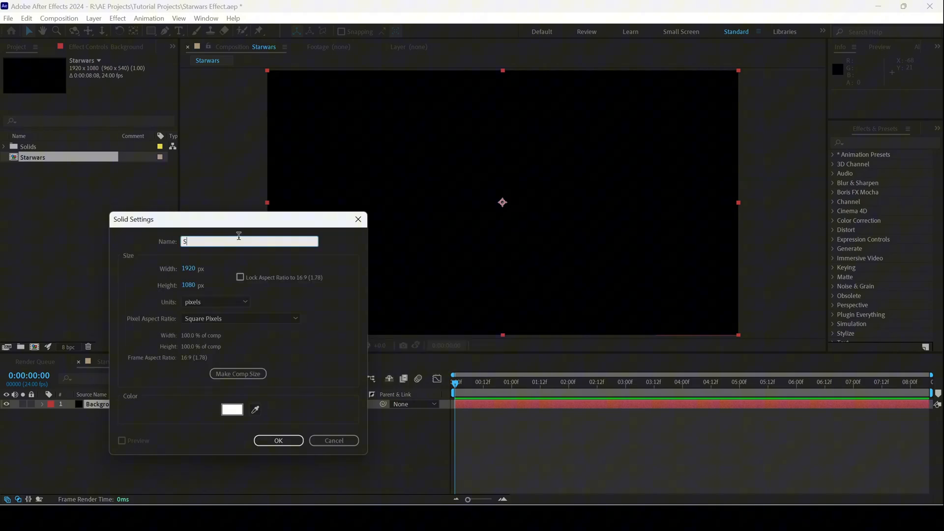
pyautogui.write('tars')
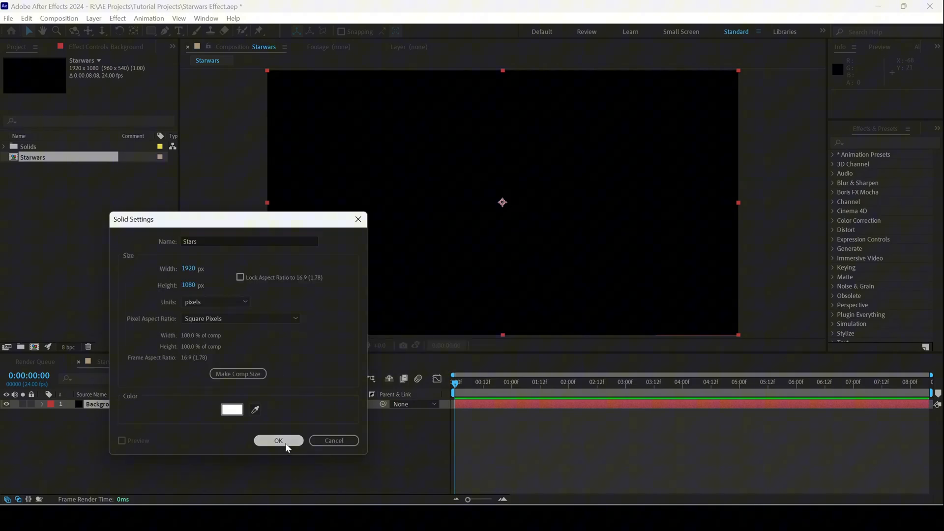
pyautogui.click(278, 440)
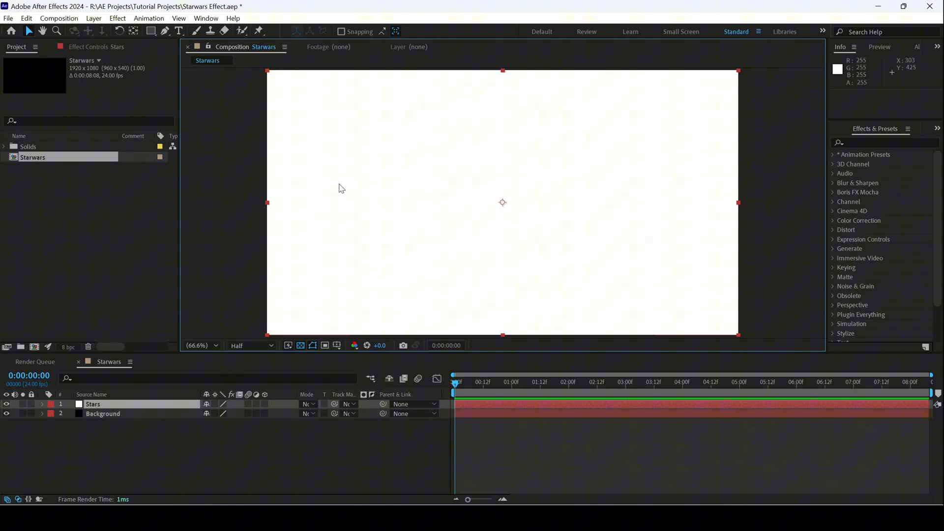
pyautogui.moveTo(607, 249)
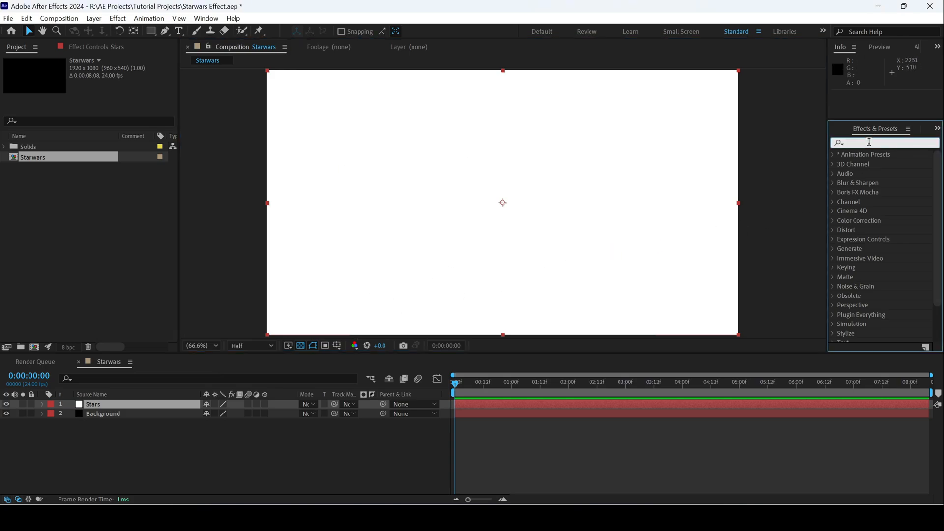
# Apply CC Star Burst to the Stars layer and scrub to preview the starfield.
pyautogui.write('cc star burst')
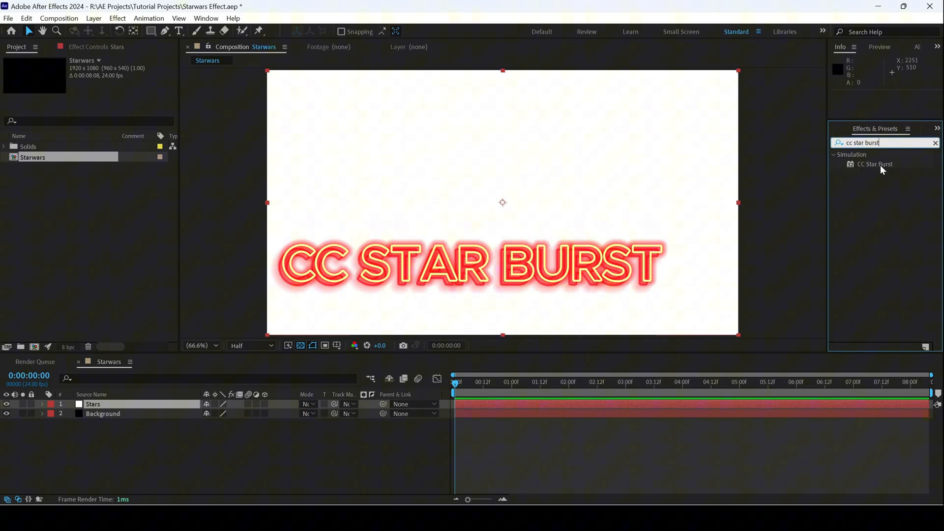
pyautogui.doubleClick(874, 164)
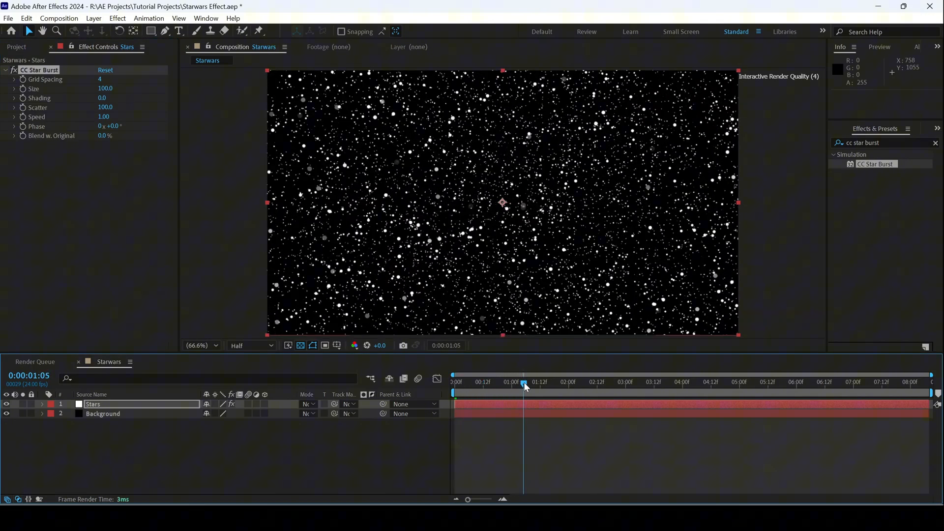
pyautogui.moveTo(524, 387); pyautogui.dragTo(472, 386)
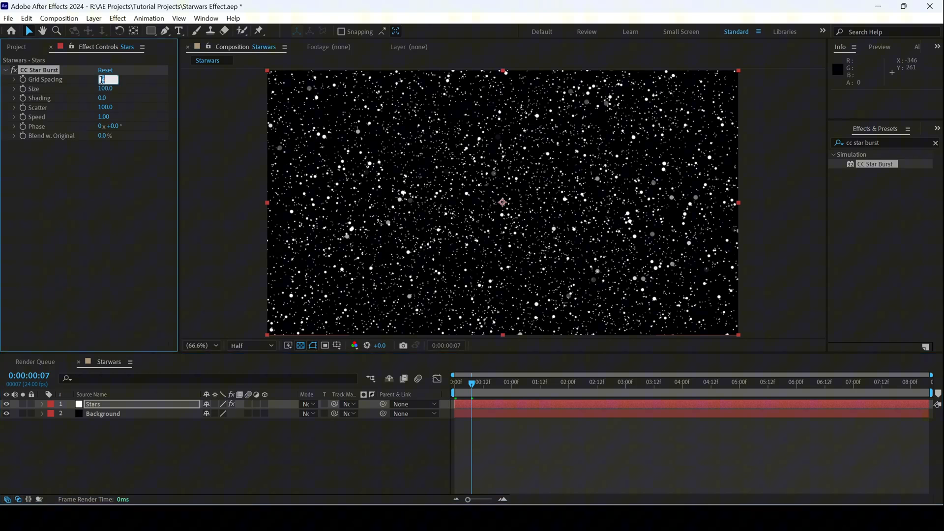
# Set CC Star Burst Grid Spacing 6, Size 50.0, Scatter 250 and Phase 1.0°.
pyautogui.write('6')
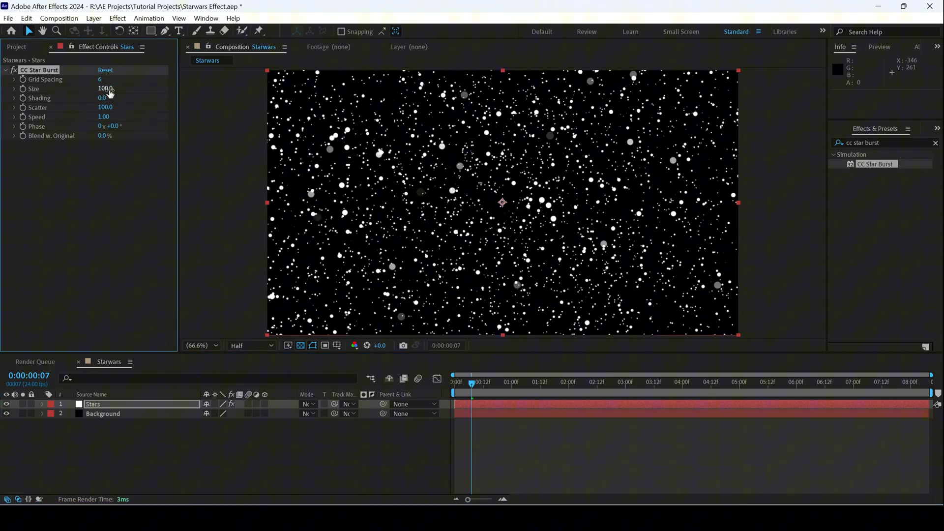
pyautogui.doubleClick(106, 88)
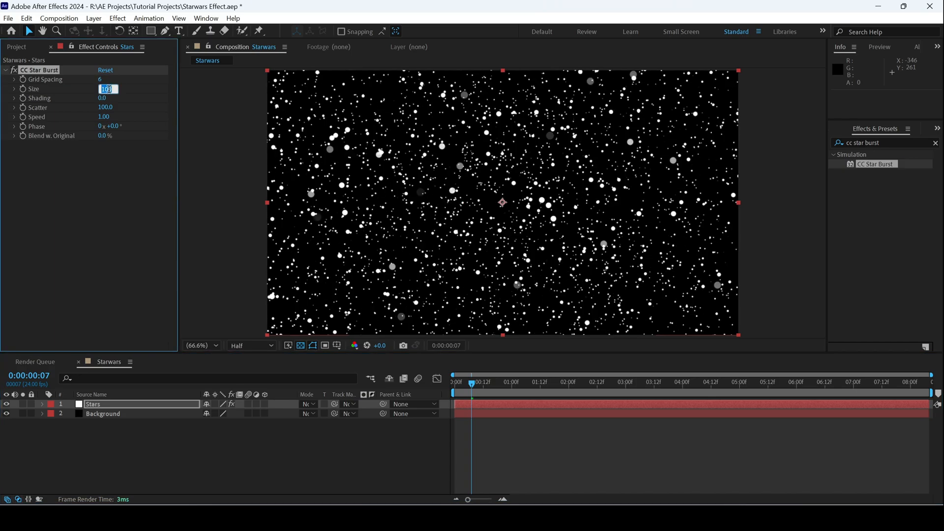
pyautogui.write('50.0')
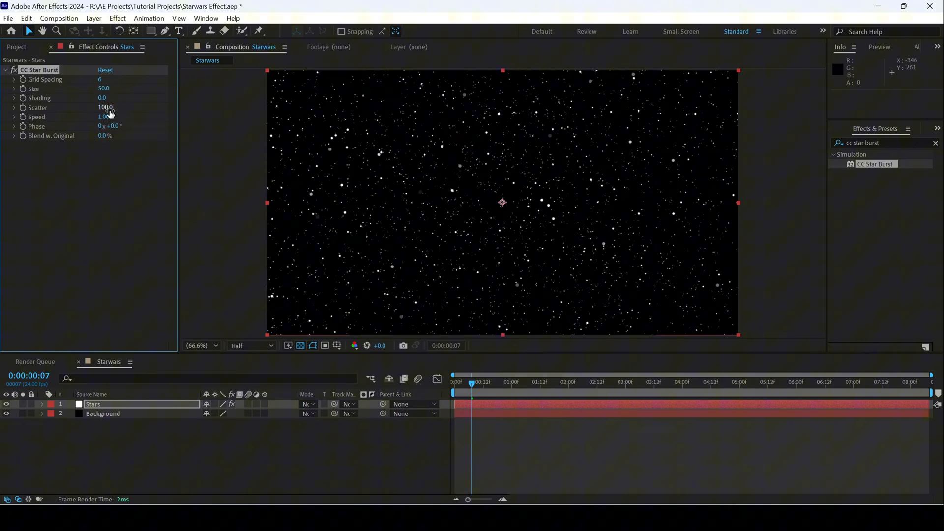
pyautogui.doubleClick(105, 108)
pyautogui.write('250')
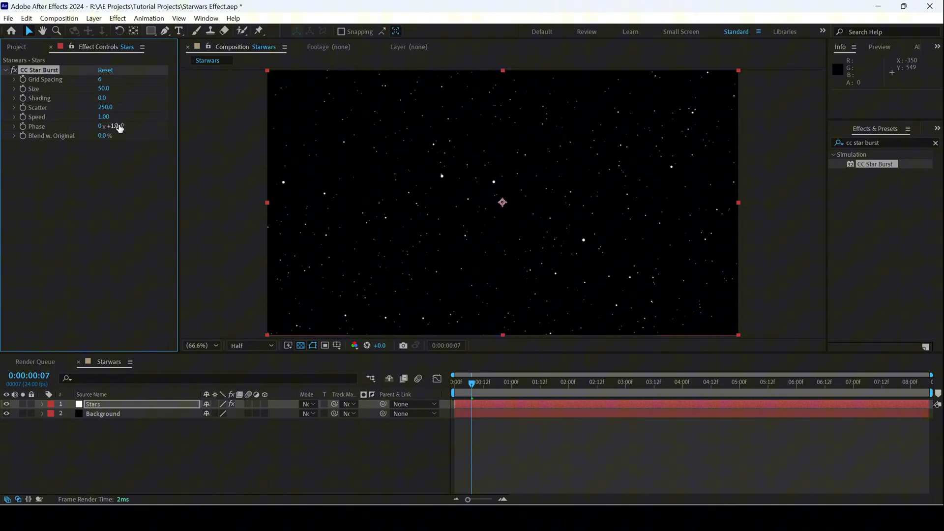
pyautogui.click(418, 379)
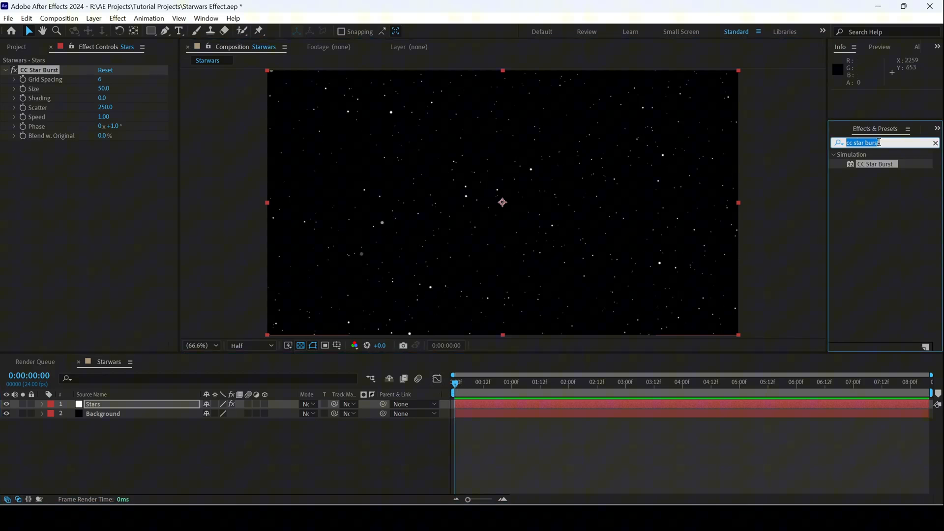
# Apply Echo to Stars with Echo Time -0.01 and 50 echoes.
pyautogui.write('echo')
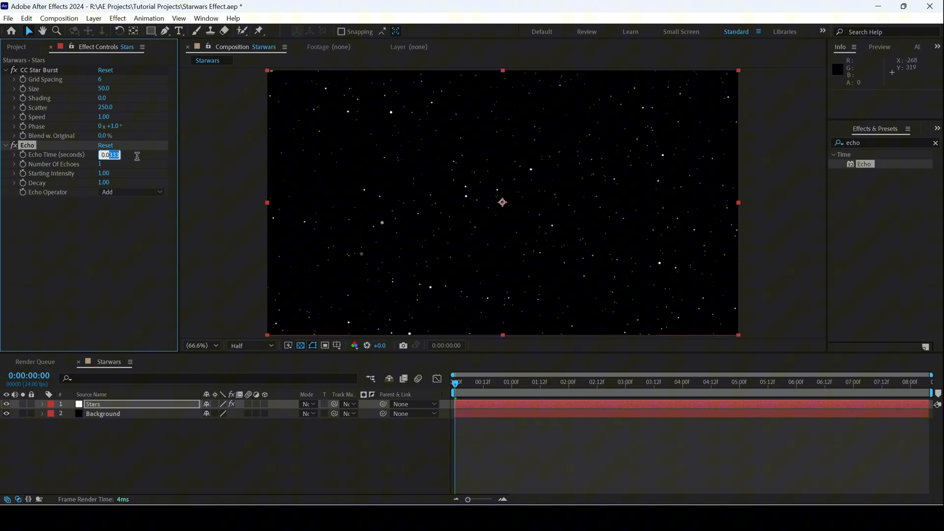
pyautogui.write('0.010')
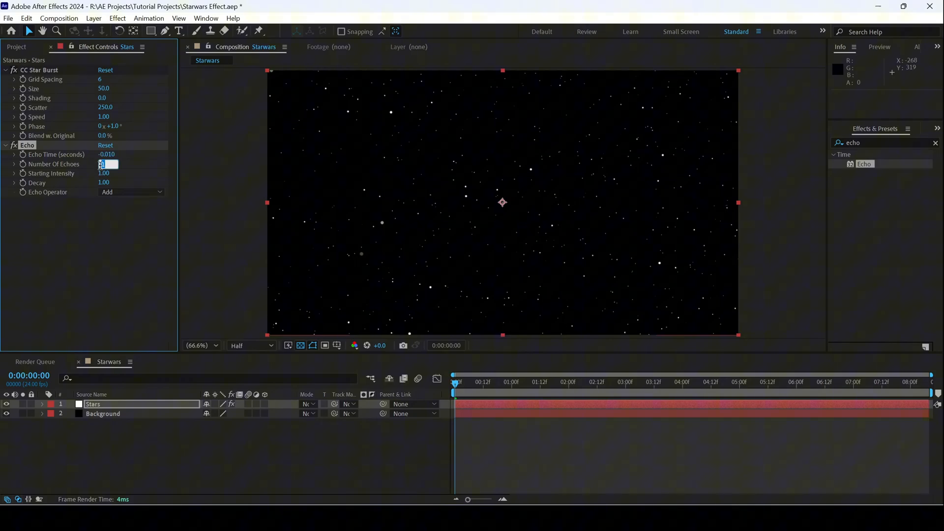
pyautogui.write('50')
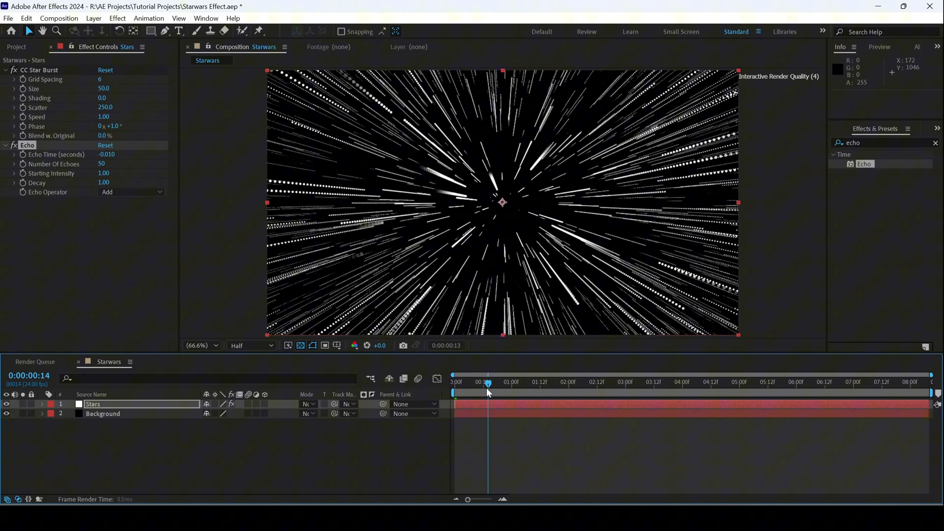
# Scrub the star trails preview and set Echo Decay to 0.80.
pyautogui.moveTo(487, 390); pyautogui.dragTo(499, 390)
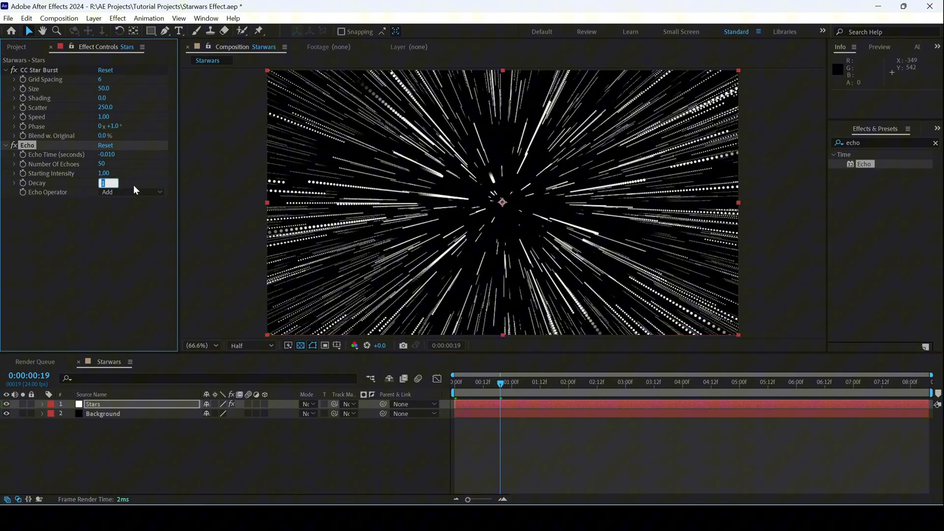
pyautogui.write('0.80')
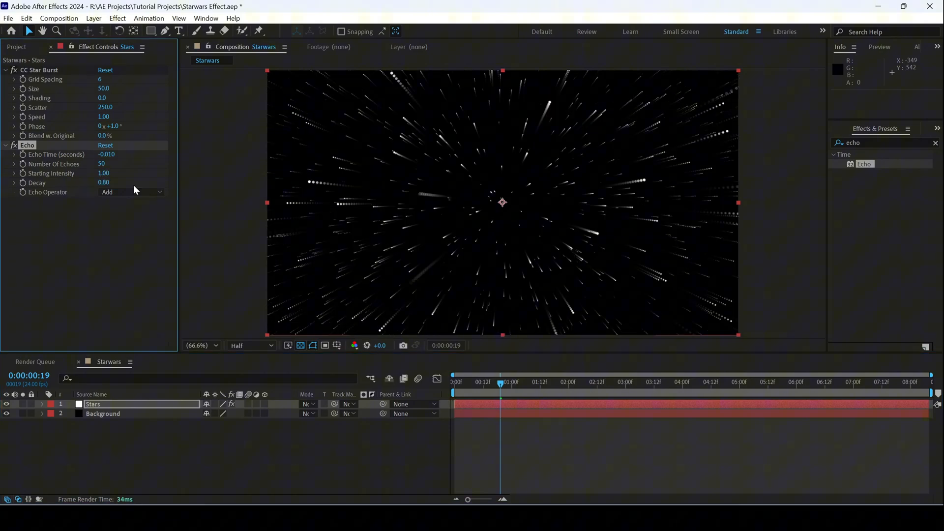